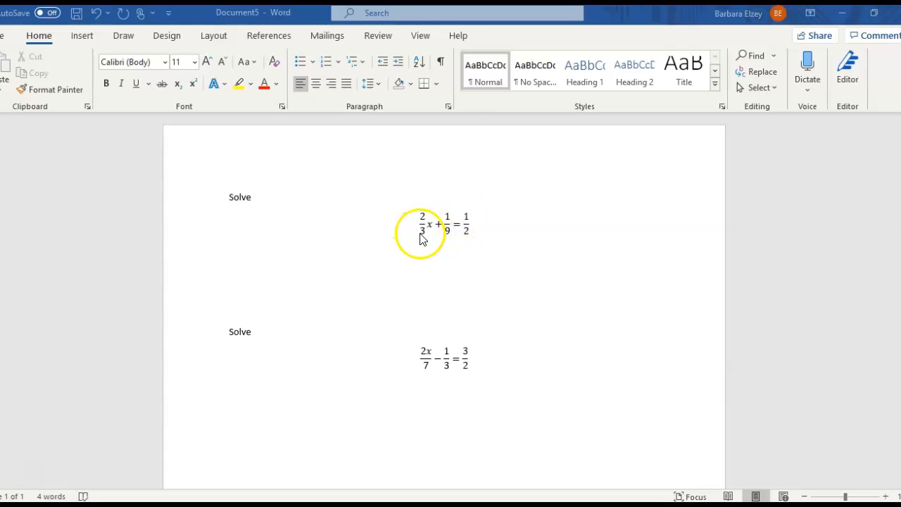
mouse_move(465, 232)
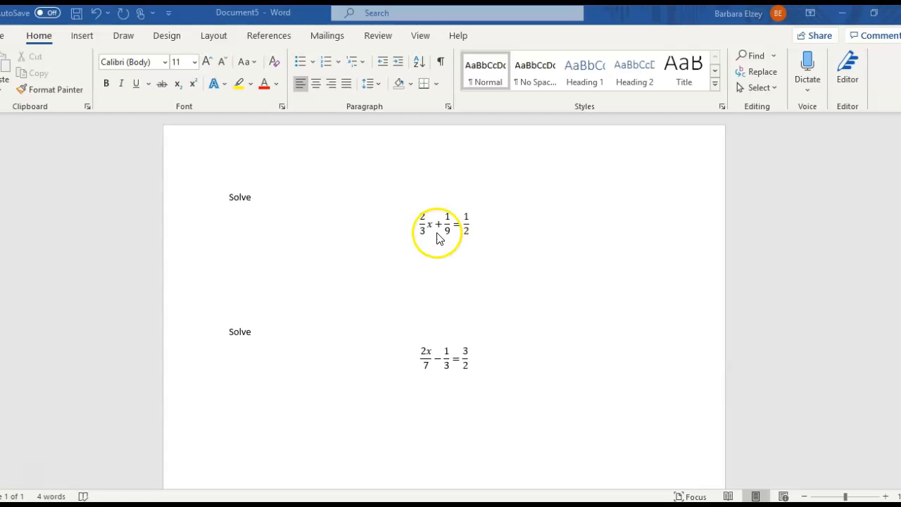
mouse_move(478, 244)
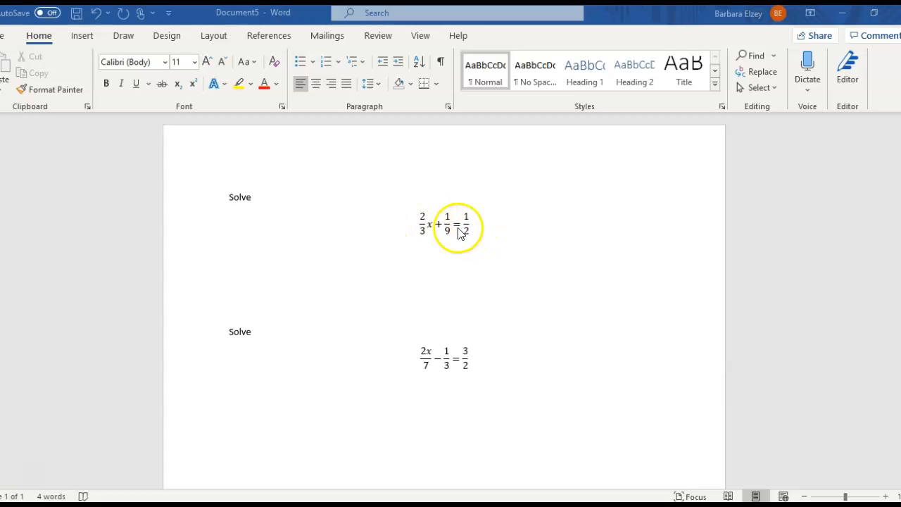
mouse_move(379, 264)
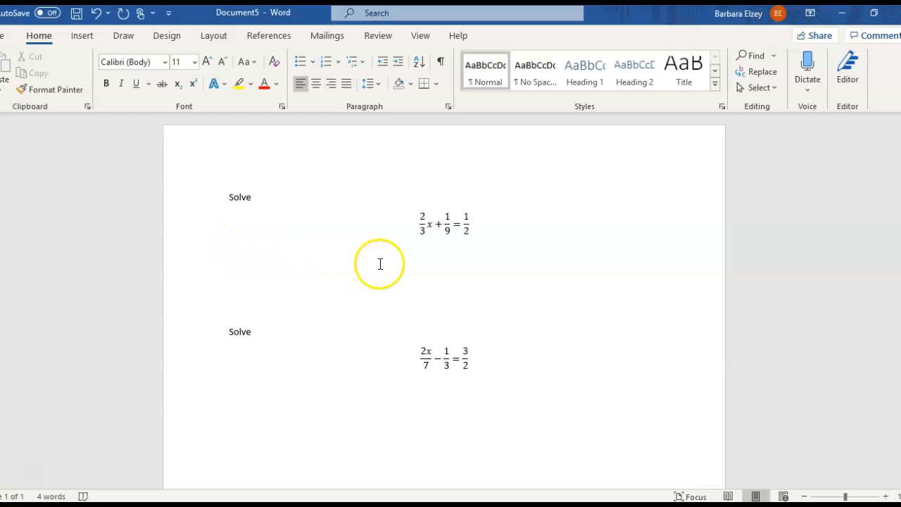
- Type 18(2/3)x + 18(1/9) = 18(1/2) beneath the first equation
text(18)
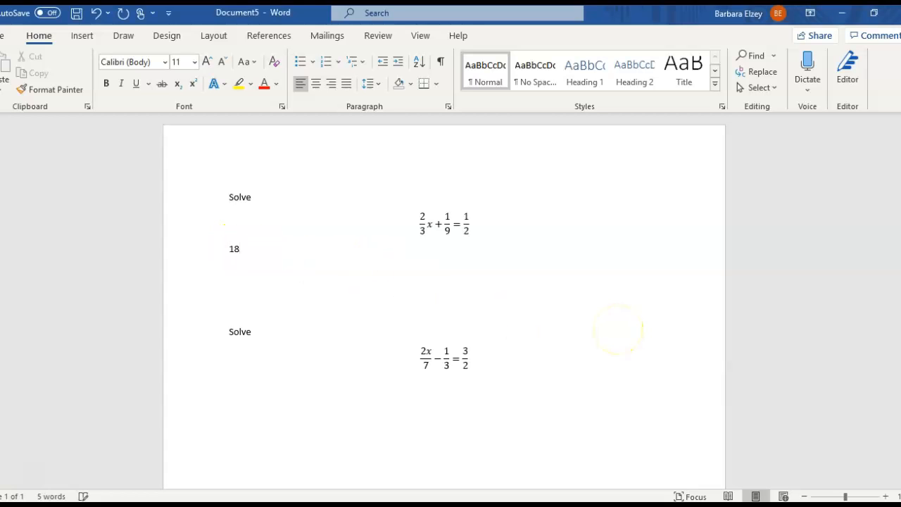
text((2)
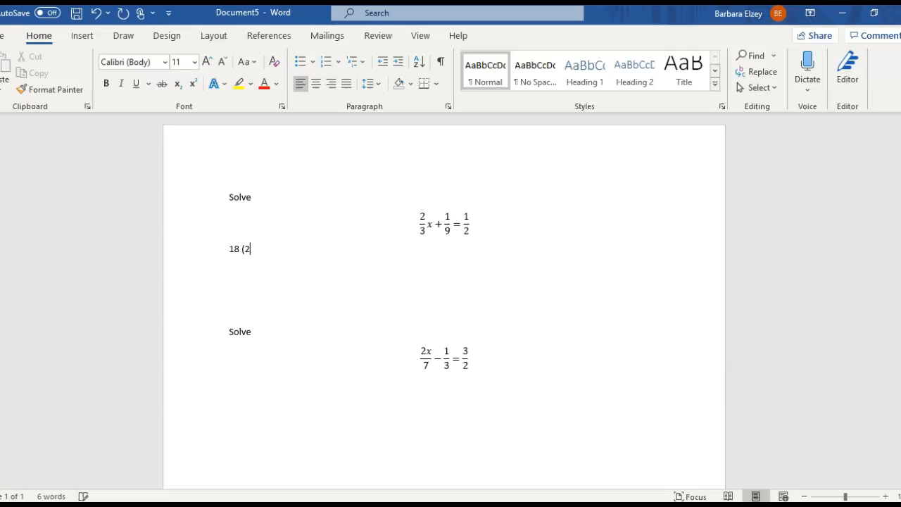
text(/3x)
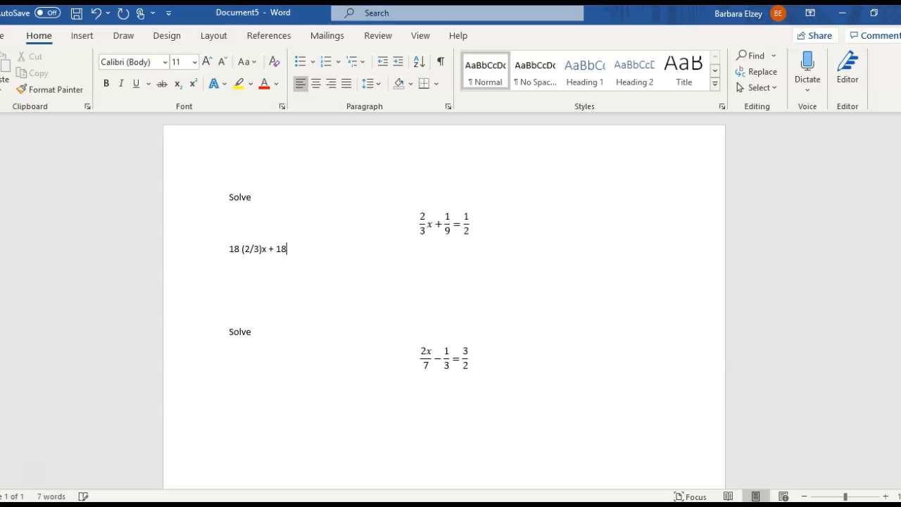
text((1/9))
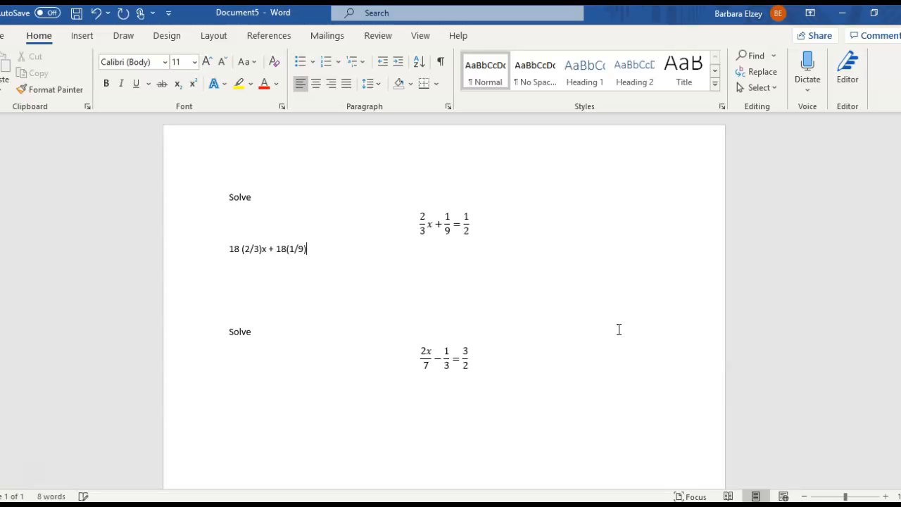
text(= 18)
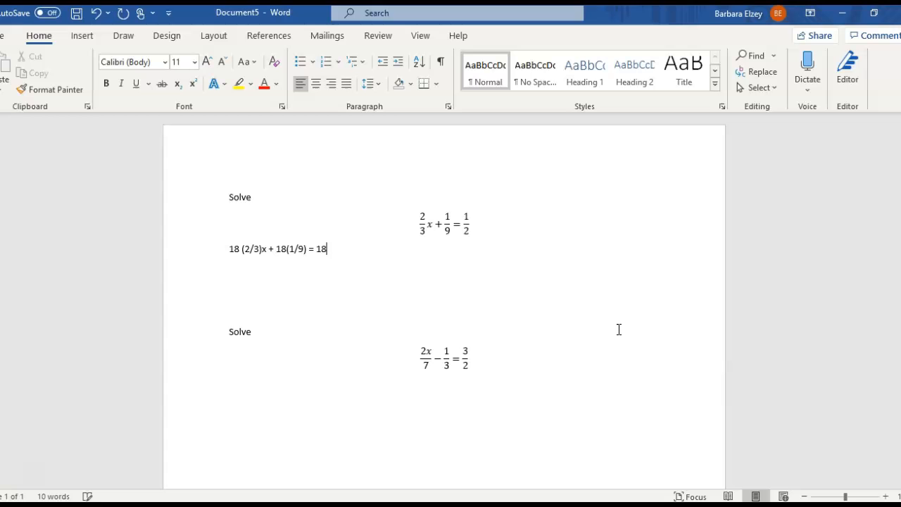
text((1/2))
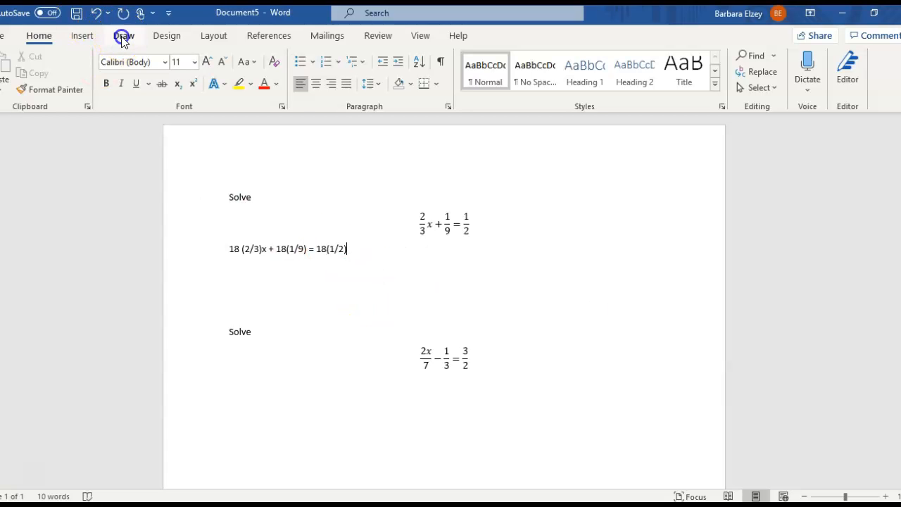
- Bring up Word's Draw inking tools to handwrite the cancellations
click(124, 35)
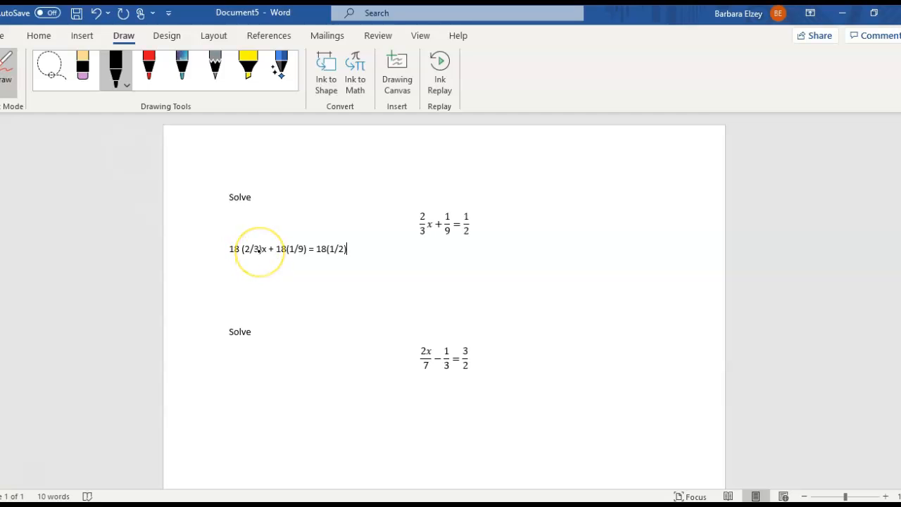
mouse_move(240, 265)
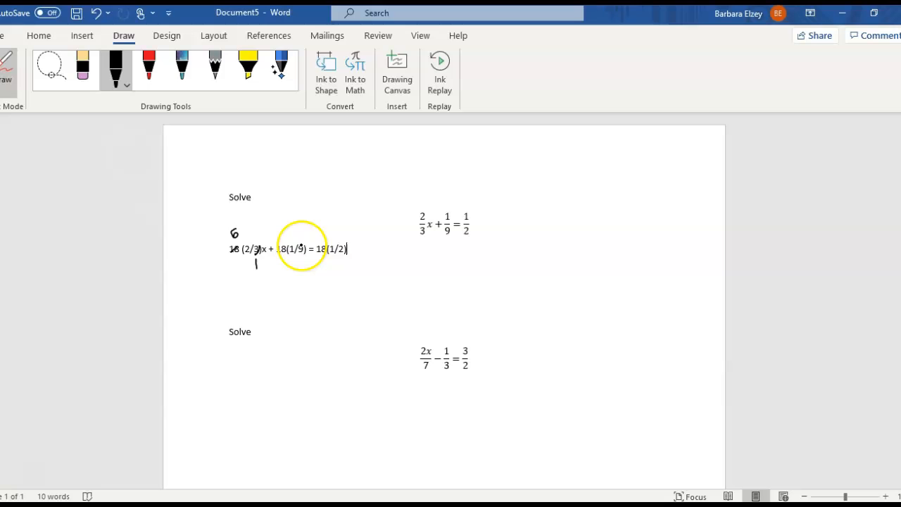
mouse_move(299, 260)
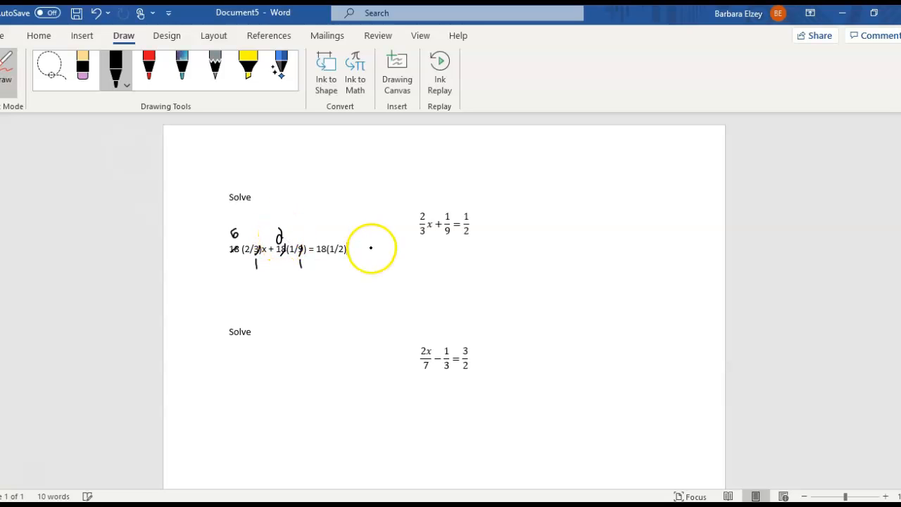
mouse_move(341, 254)
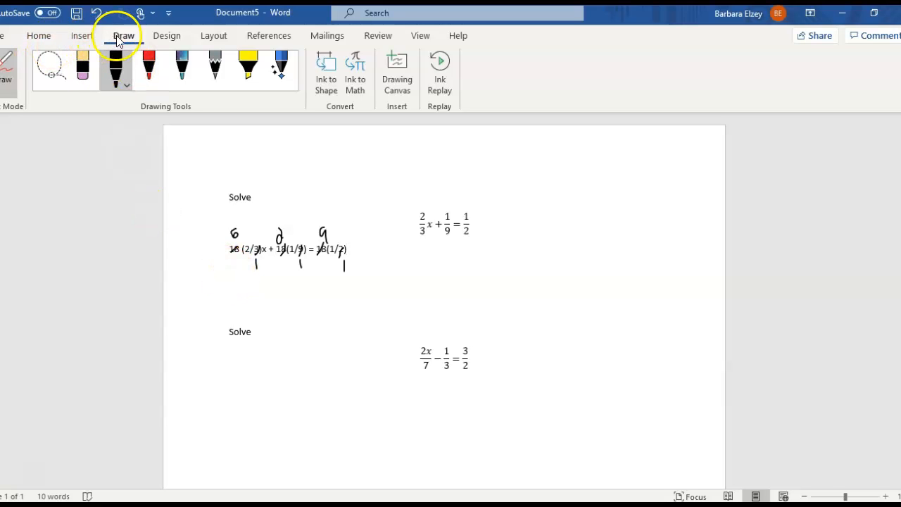
- Stop inking and type the simplified equation 12x + 2 = 9
click(49, 67)
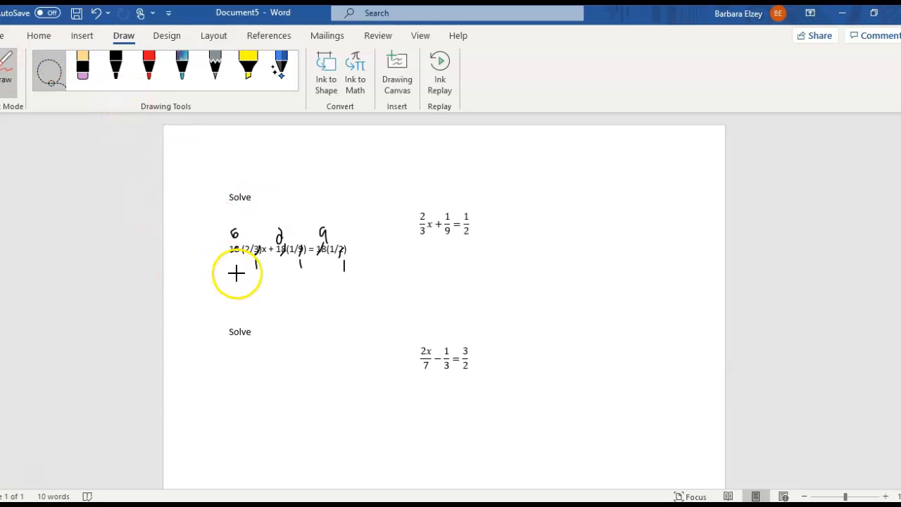
mouse_move(57, 49)
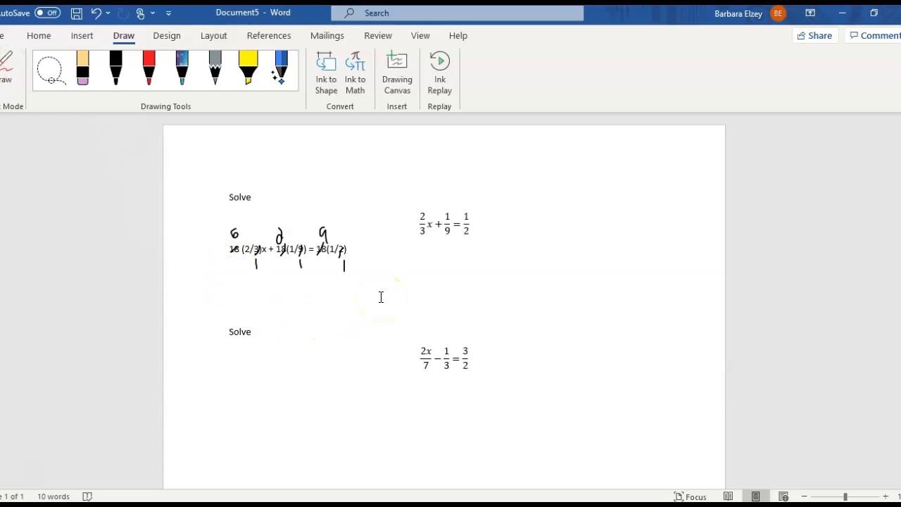
text(12x)
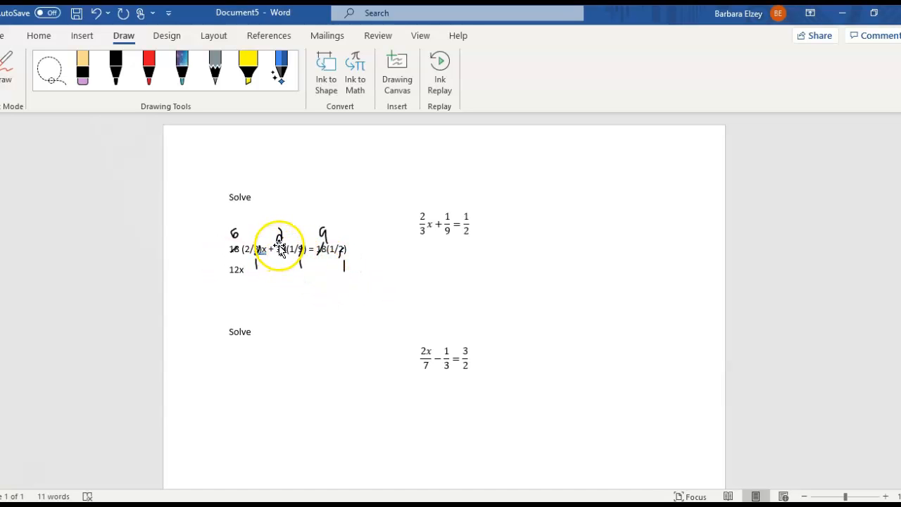
mouse_move(310, 323)
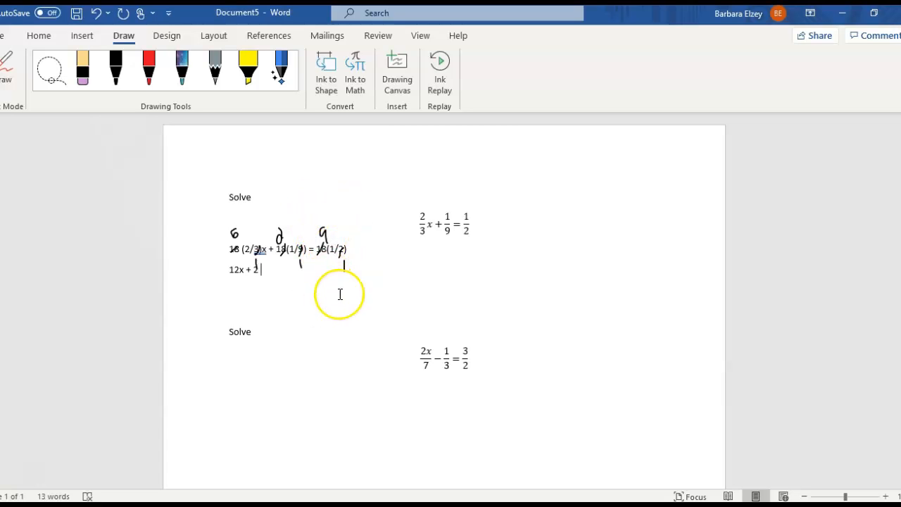
text(= 9)
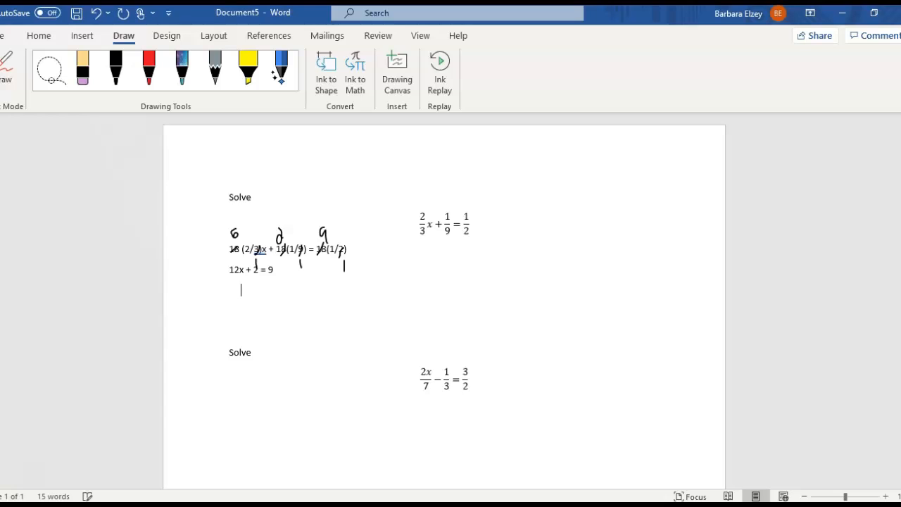
- Type −2 under both sides and the result 12x = 7, then select 12x
text(-2)
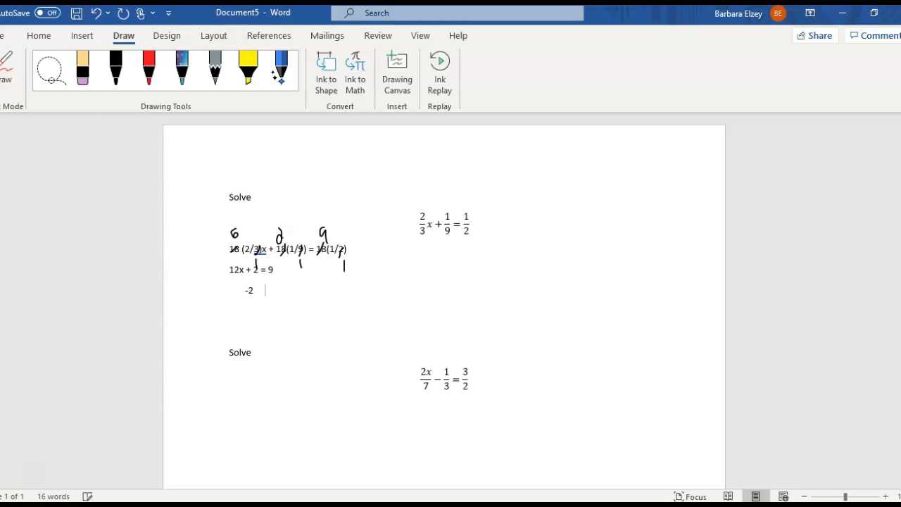
text(-2)
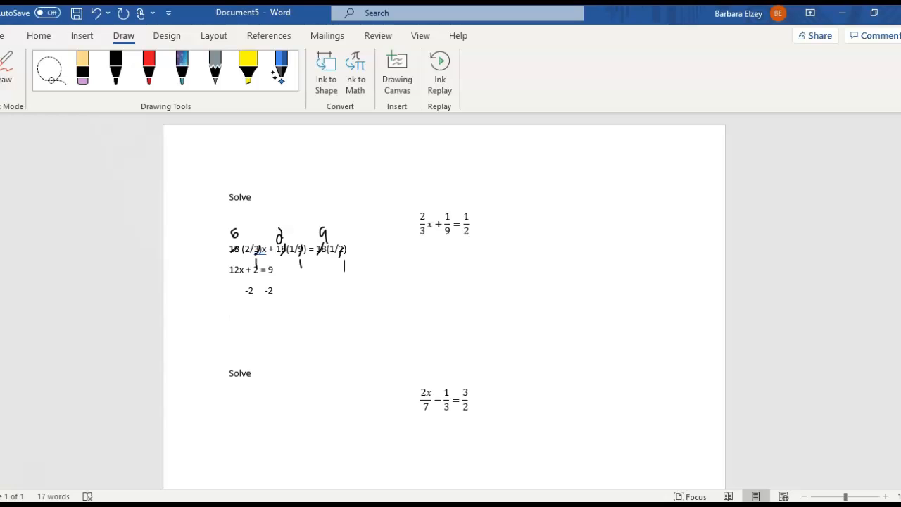
text(12x)
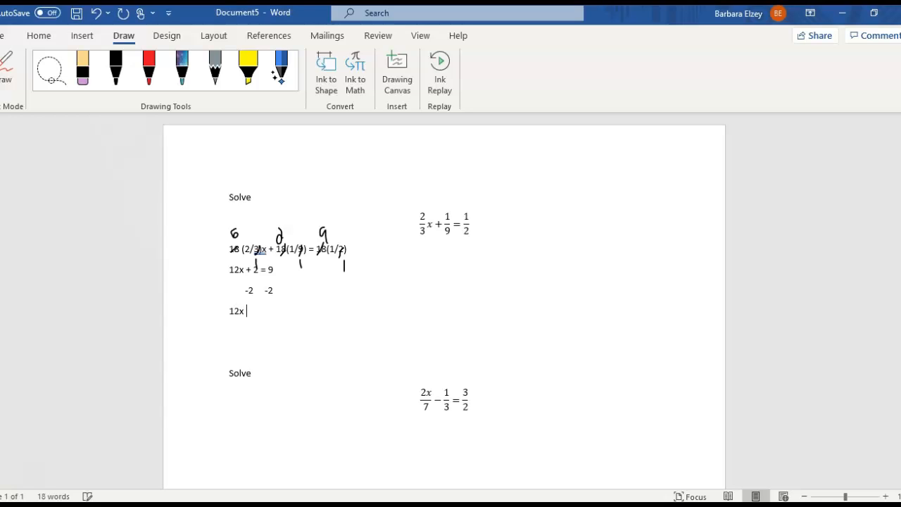
text(= 7)
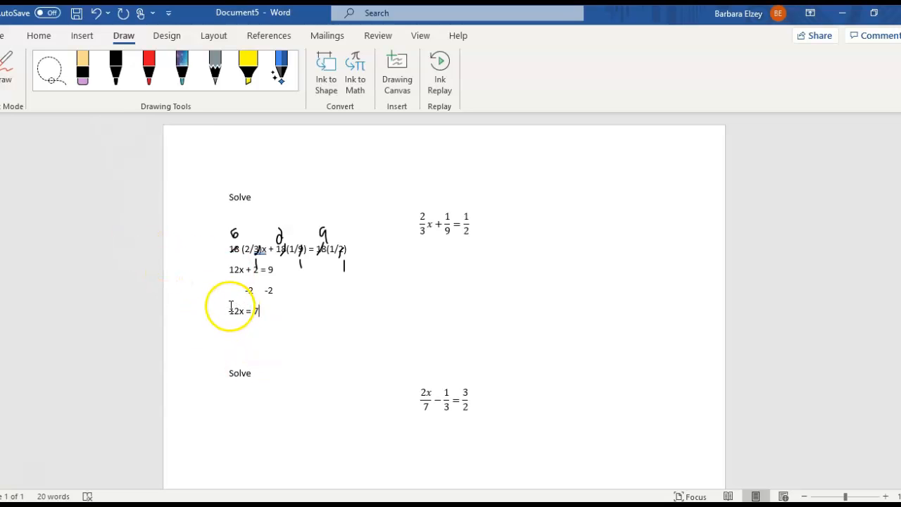
click(237, 310)
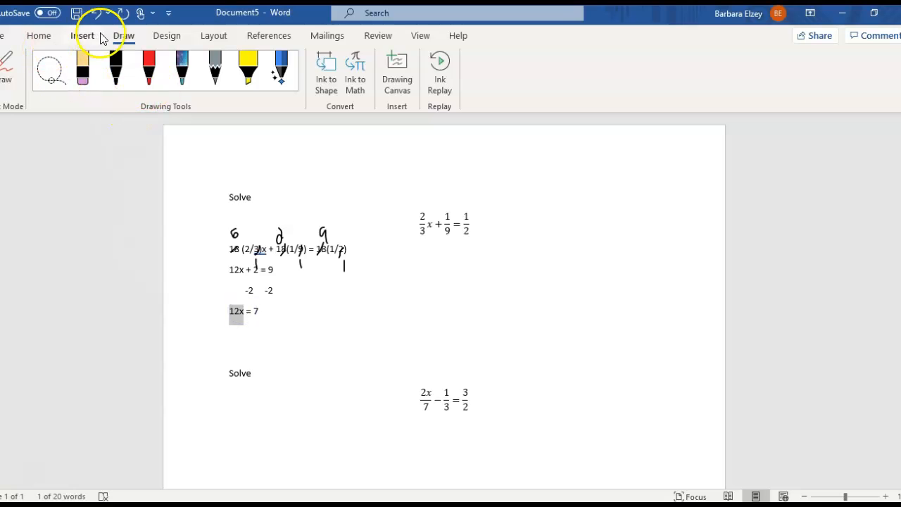
- Underline 12x = 7, put 12 under each side, and type X = 7/12
click(38, 35)
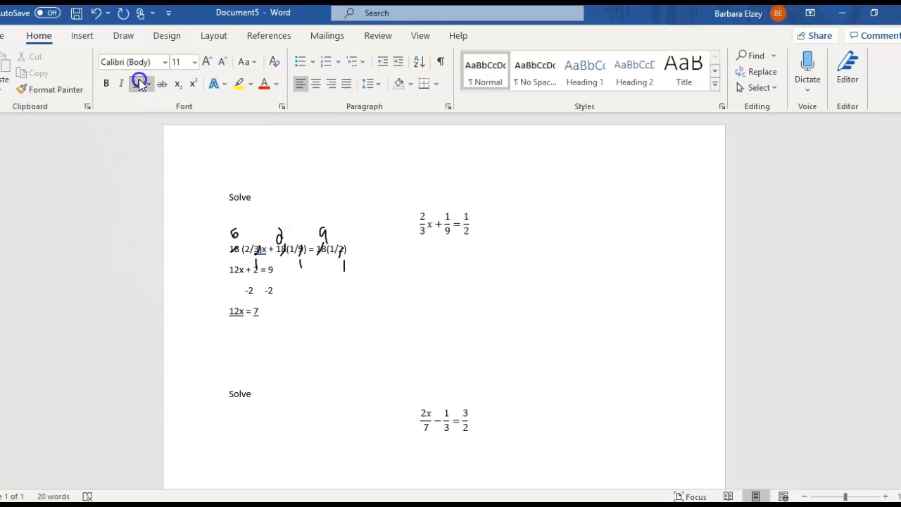
text(12)
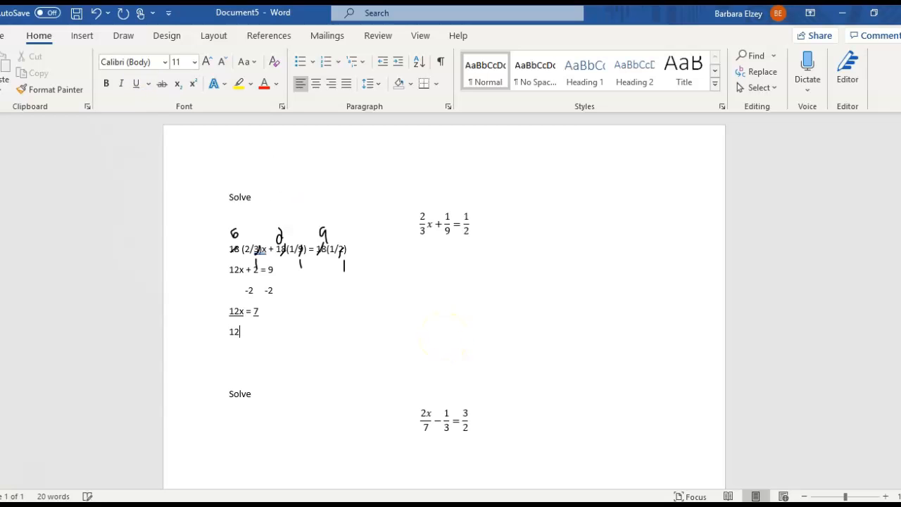
text(12)
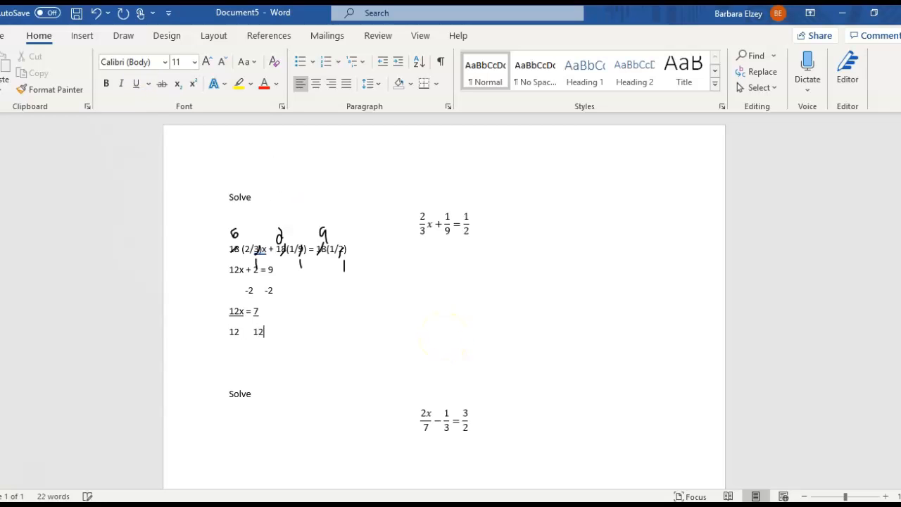
text(X = 7/)
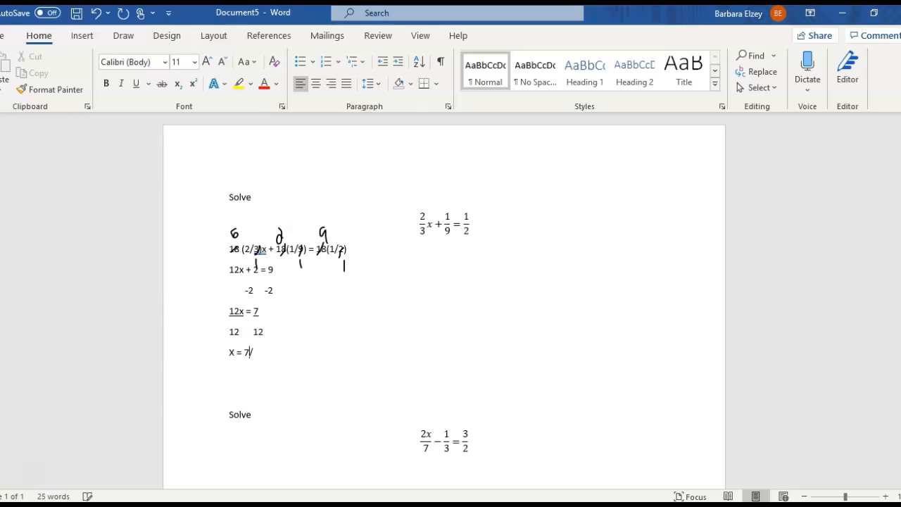
text(12)
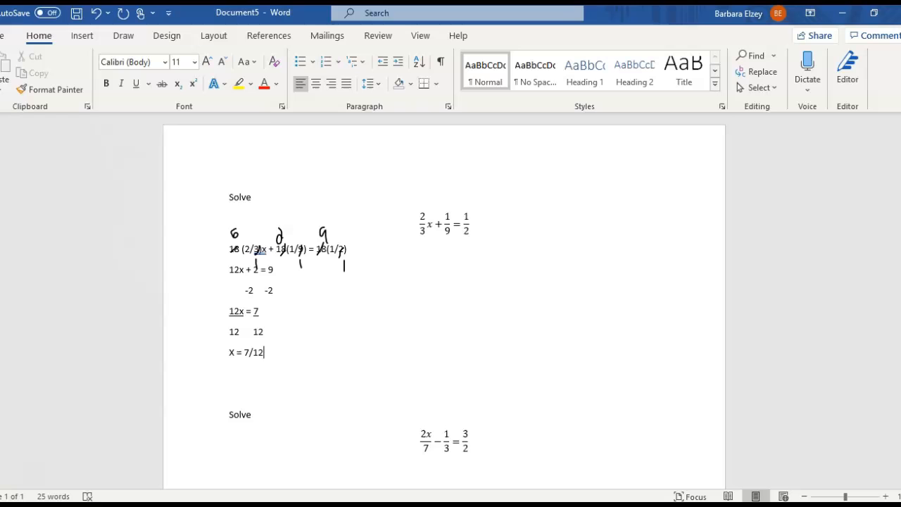
scroll(down, 3)
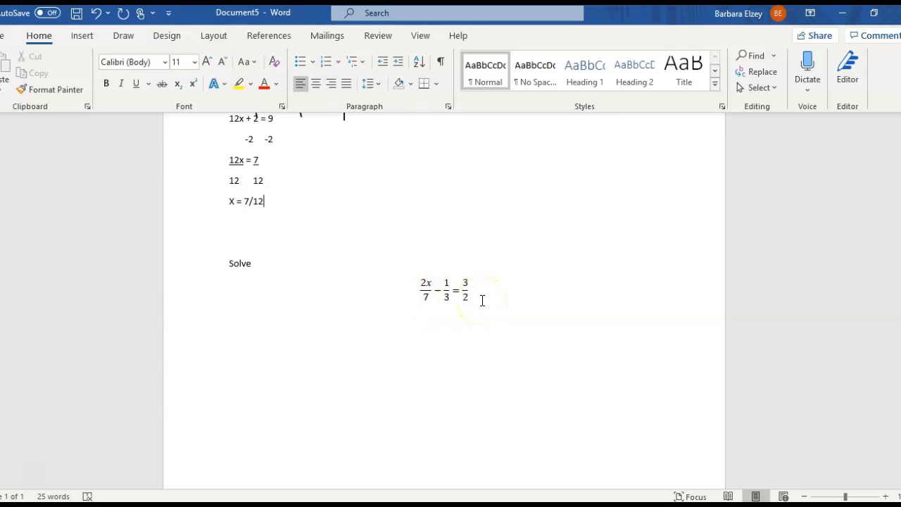
mouse_move(472, 299)
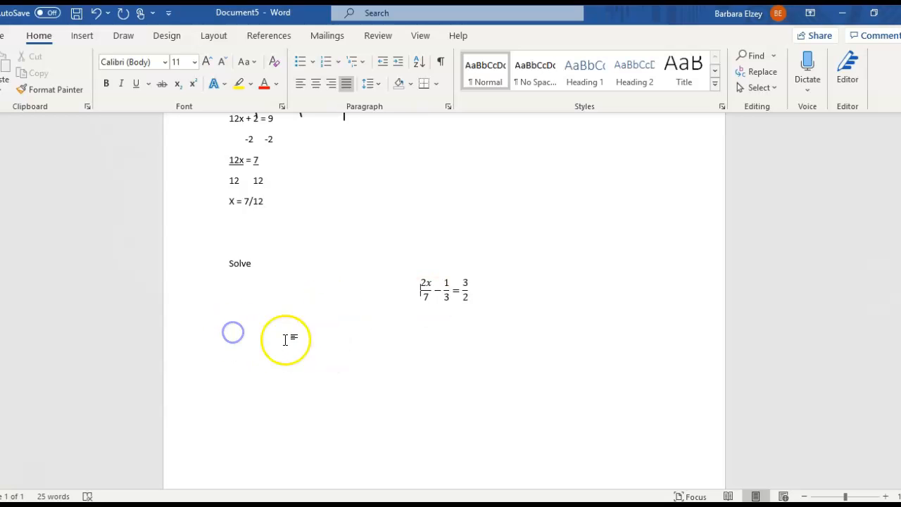
mouse_move(563, 326)
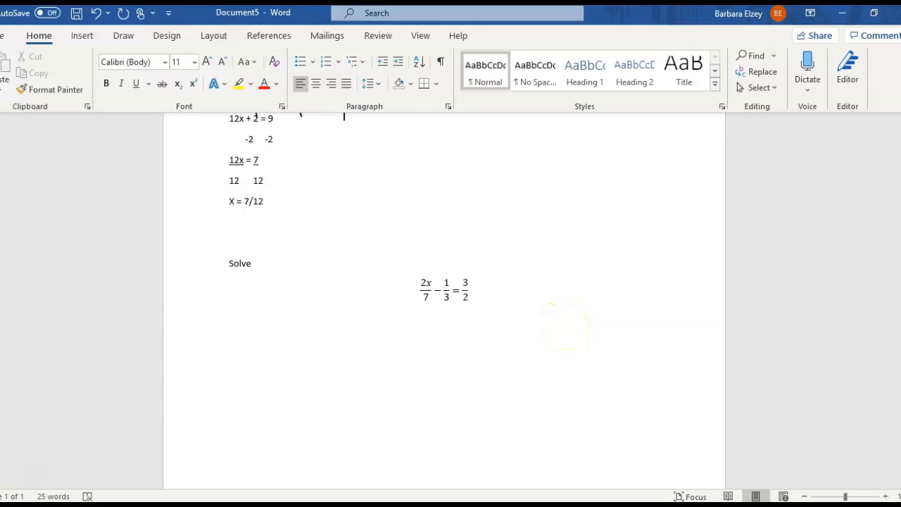
- Type 42(2x/7) − 42(1/3) = 42(3/2) beneath the second equation
text(42)
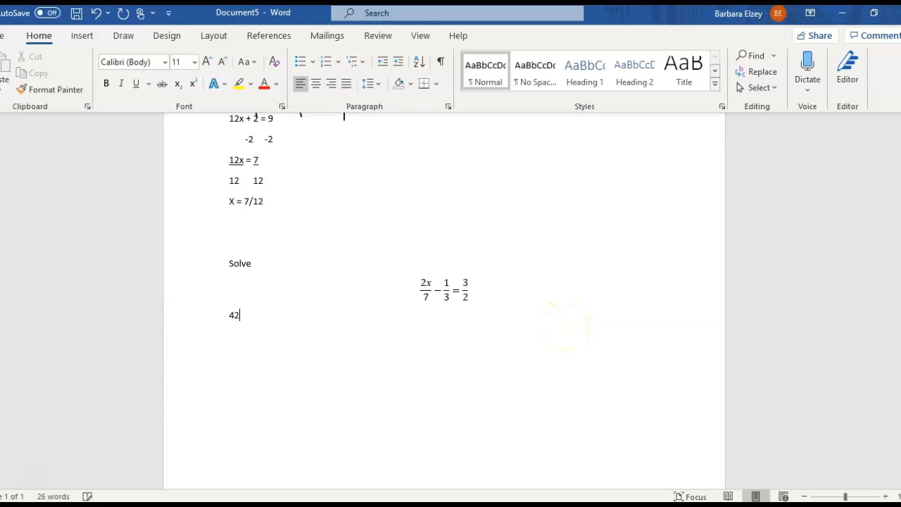
text((2x)
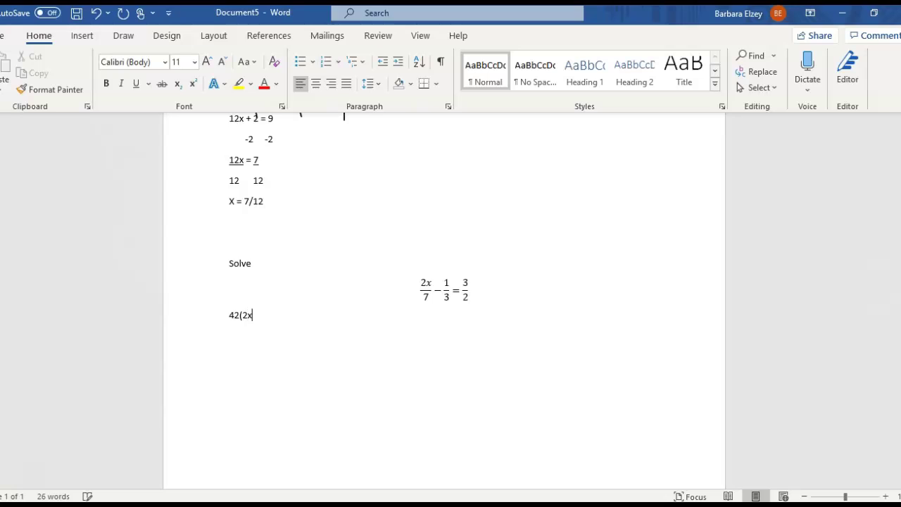
text(/7))
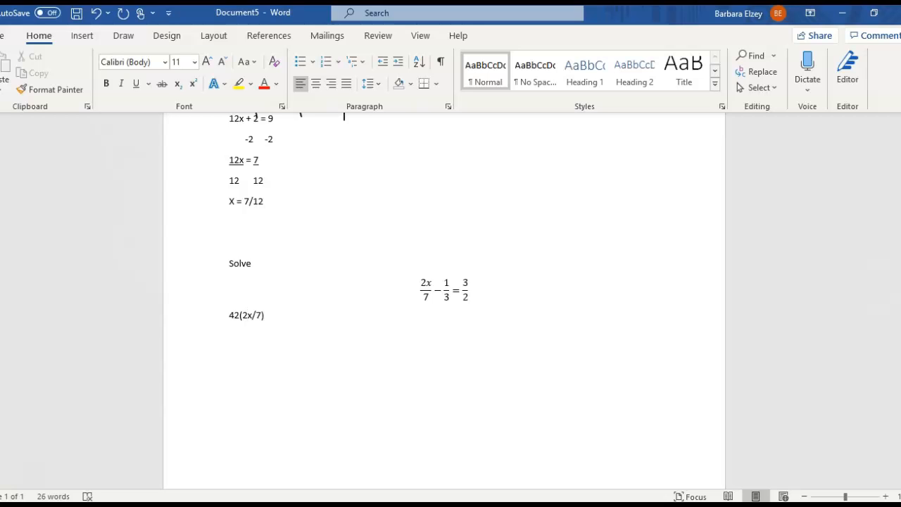
text(− 42()
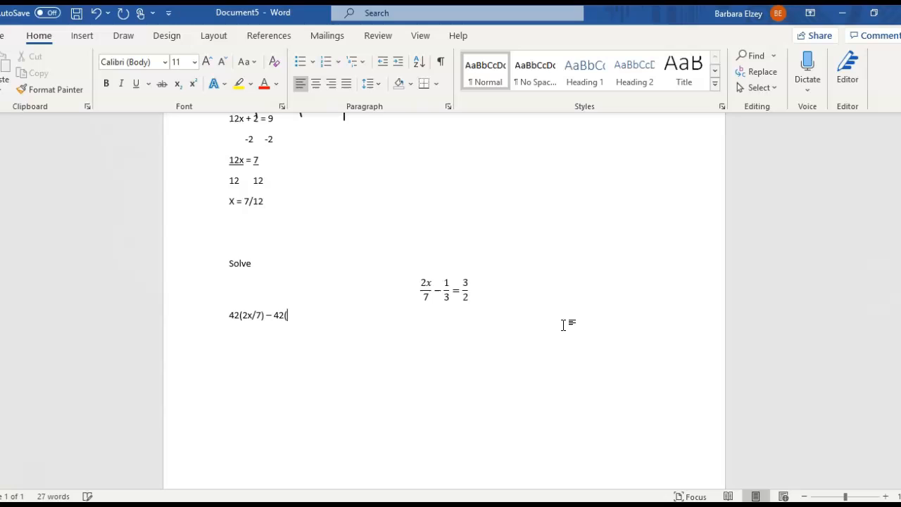
text(1/)
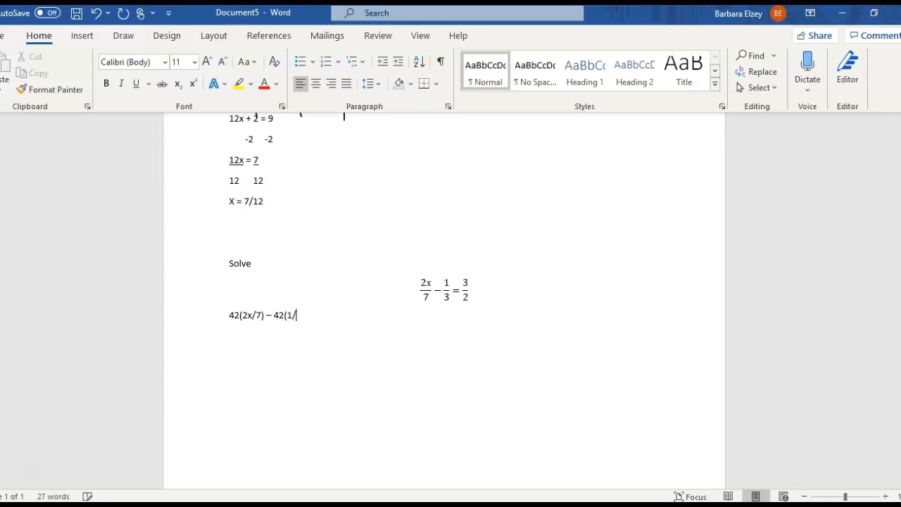
text(3) =)
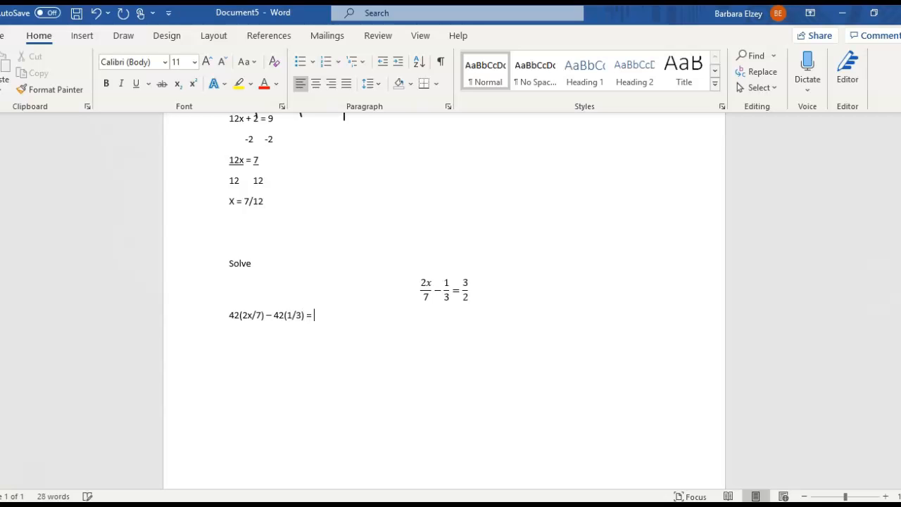
text(42(3)
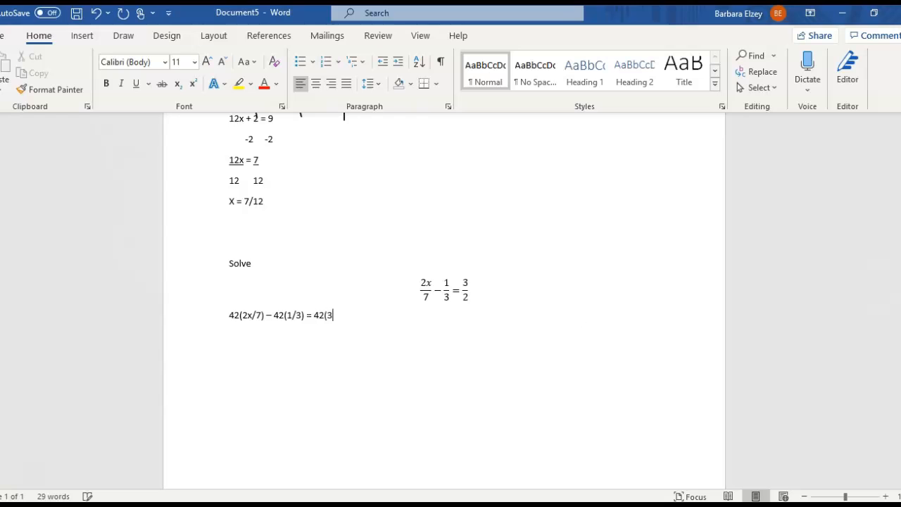
text(/2))
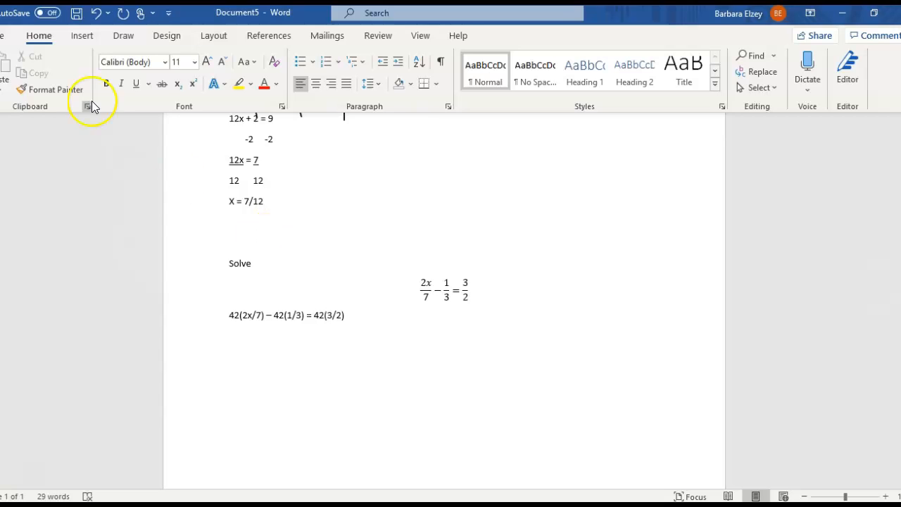
click(123, 36)
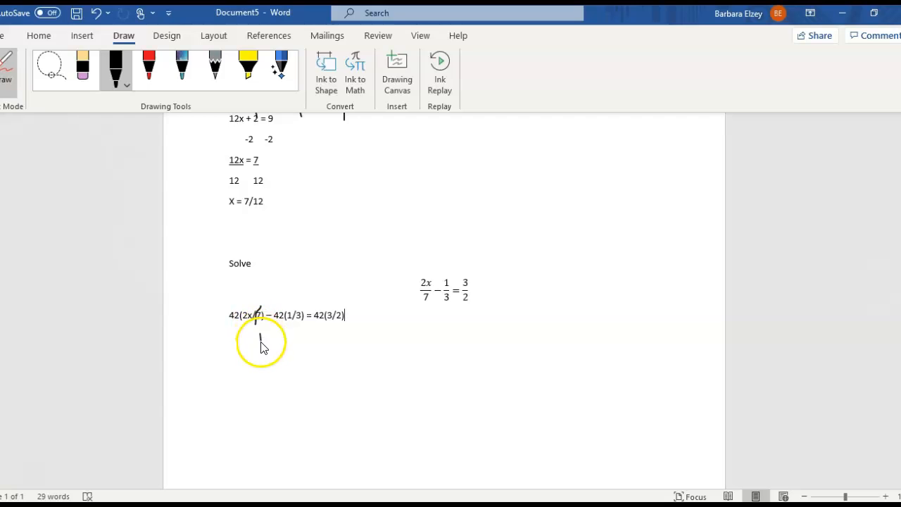
mouse_move(240, 316)
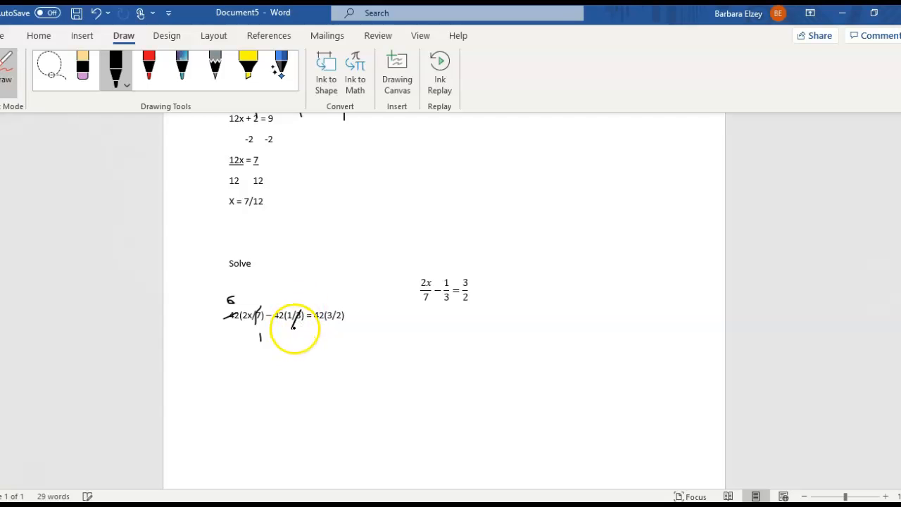
mouse_move(285, 307)
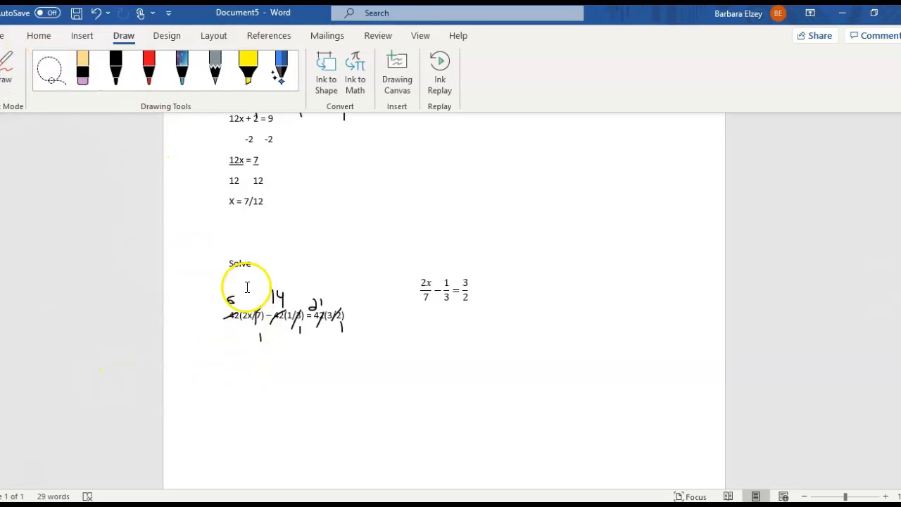
mouse_move(249, 323)
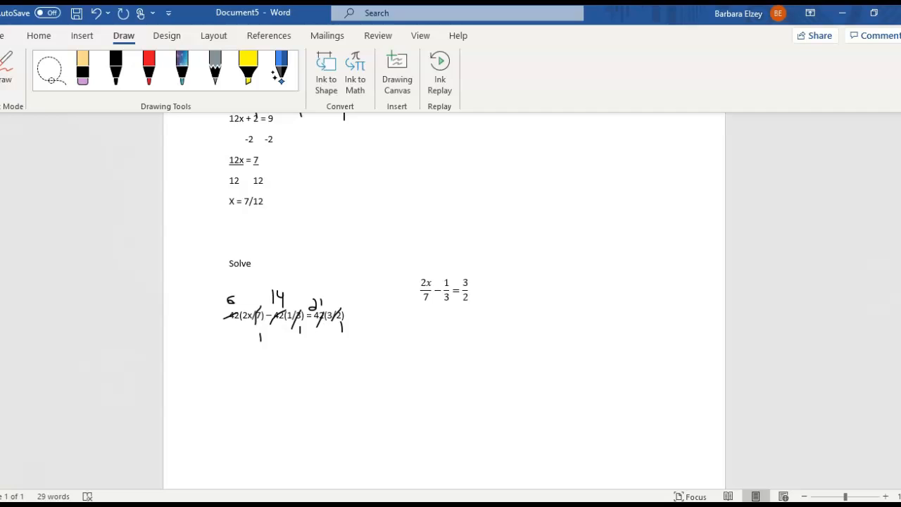
- Type 12x − 14 = 63 below the handwritten cancellations
text(12x)
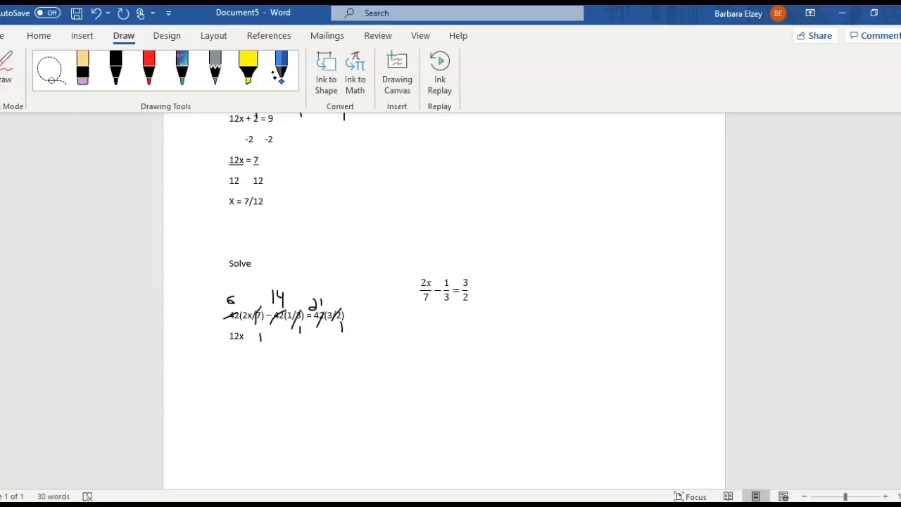
text(- 14 =)
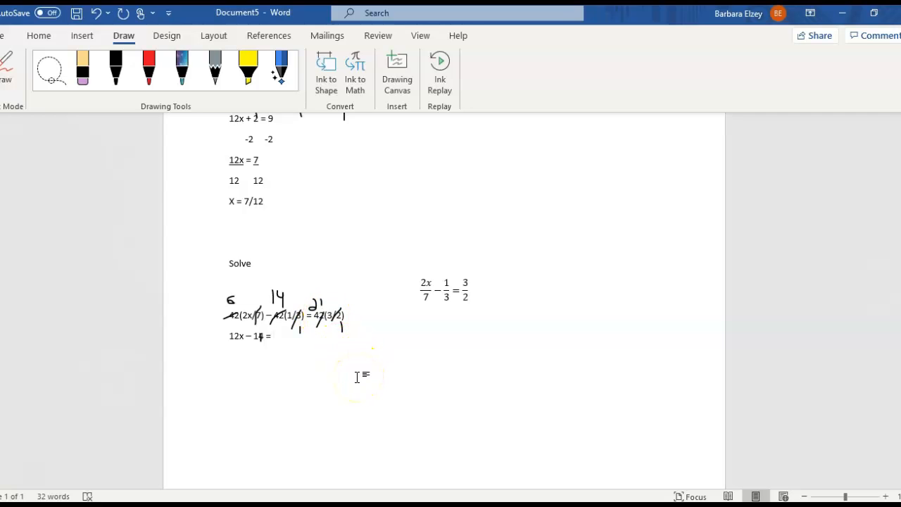
text(63)
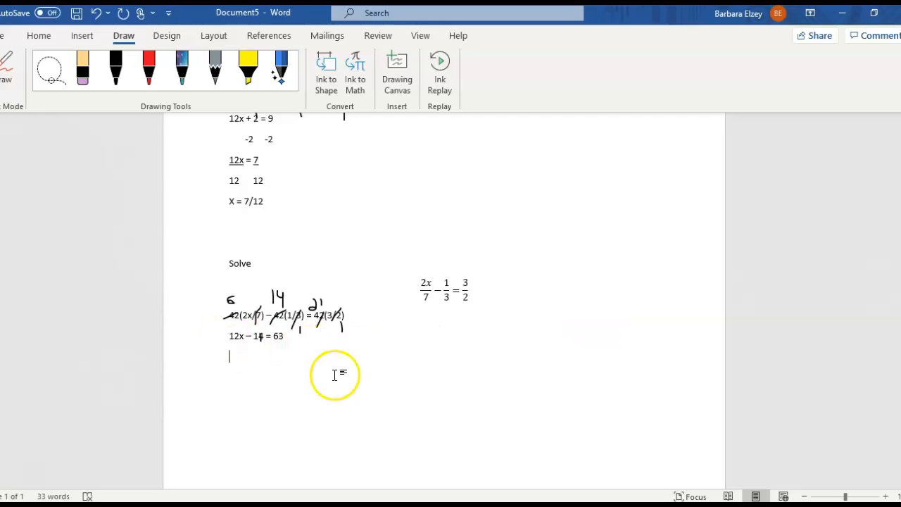
mouse_move(247, 353)
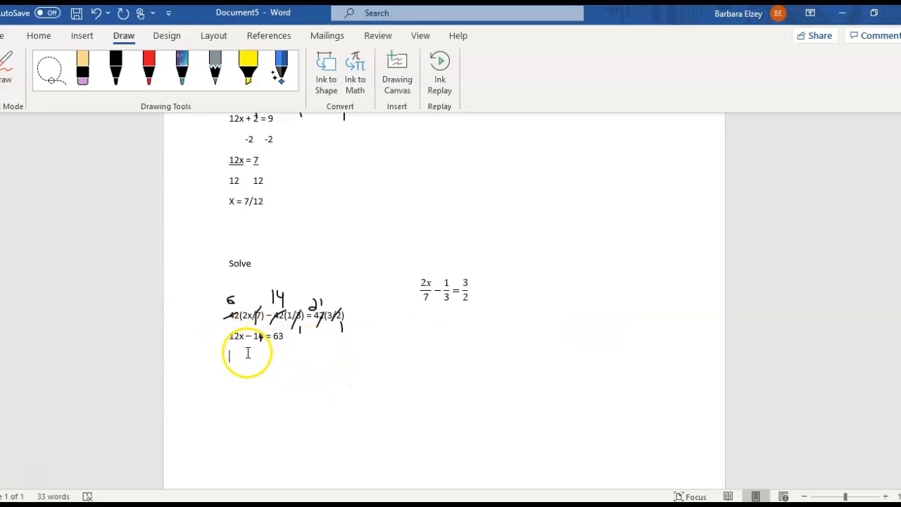
mouse_move(300, 366)
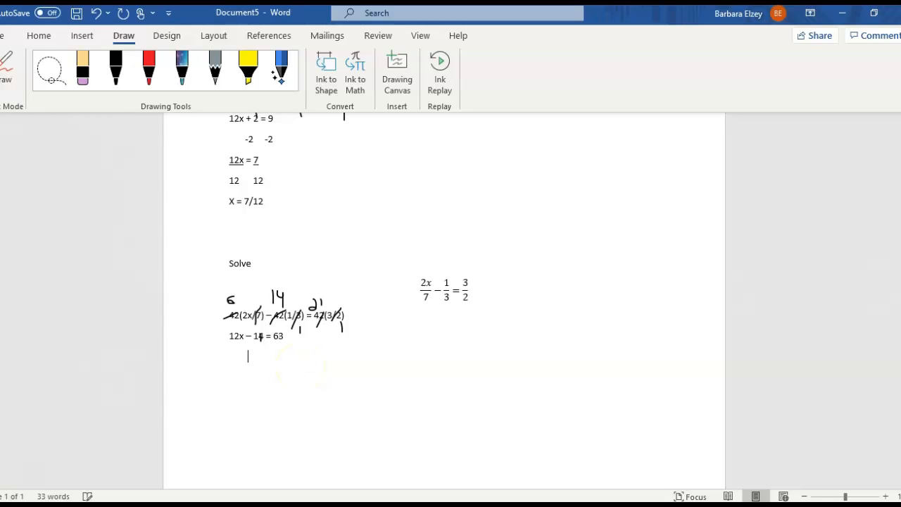
- Add +14 to both sides, type 12x = 77, and underline it
text(+ 14  + 14)
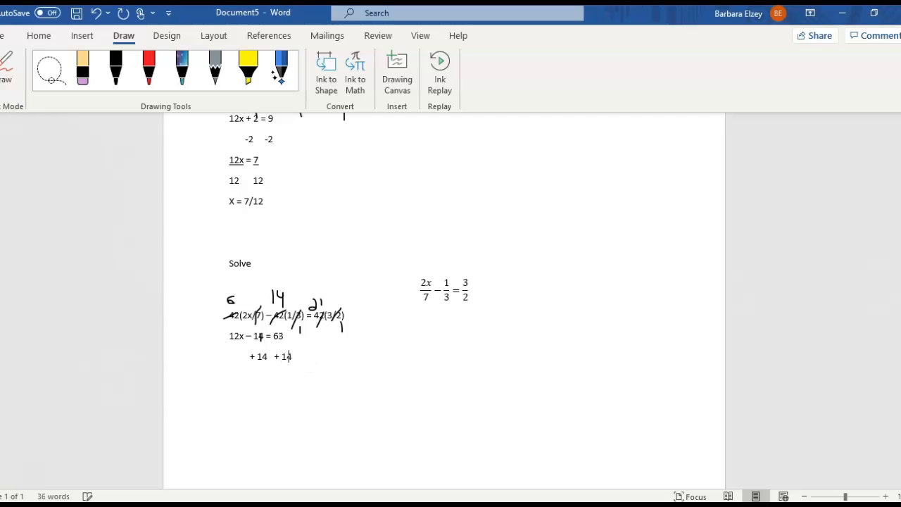
text(12x)
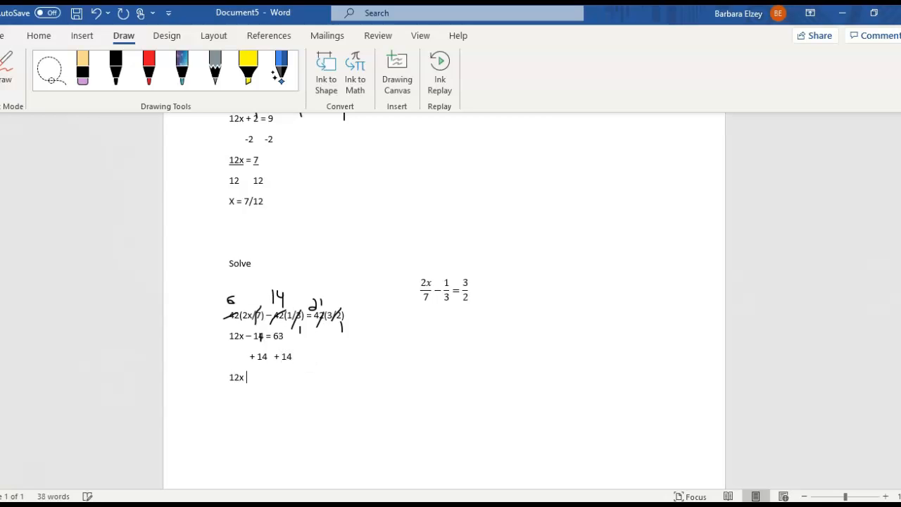
text(=)
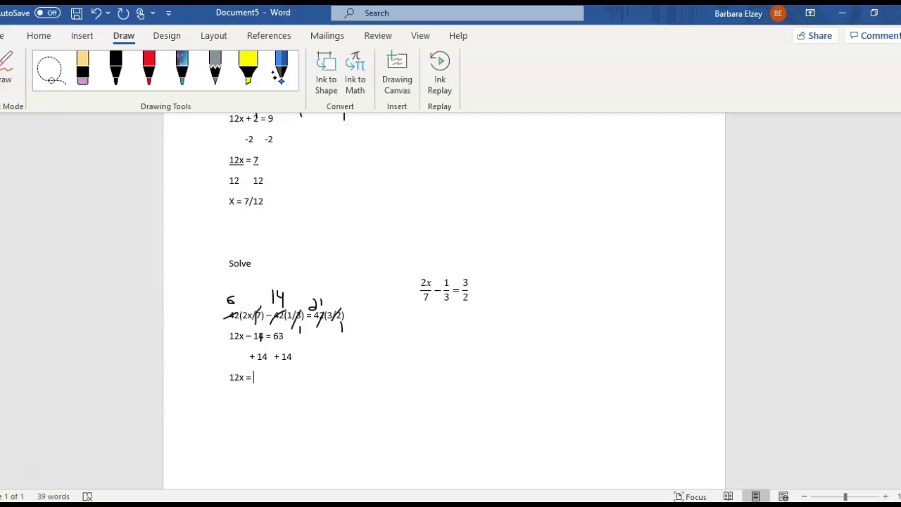
text(77)
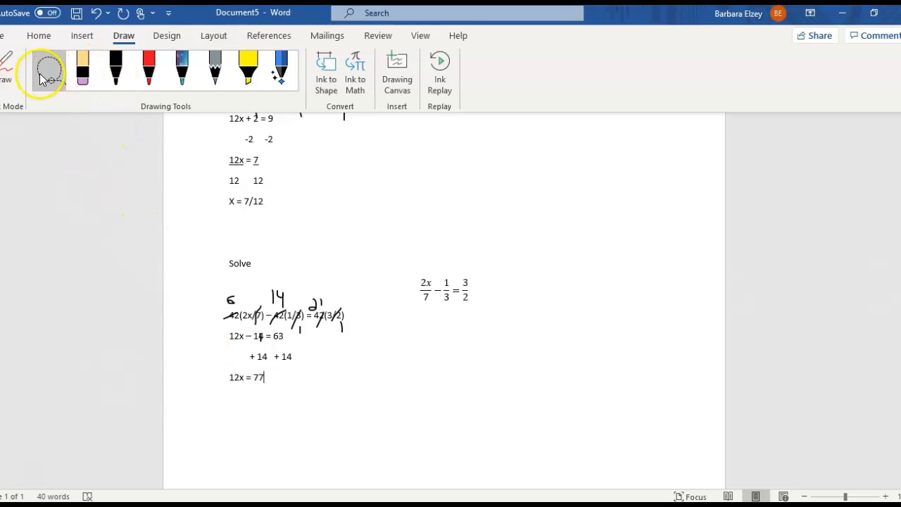
click(39, 35)
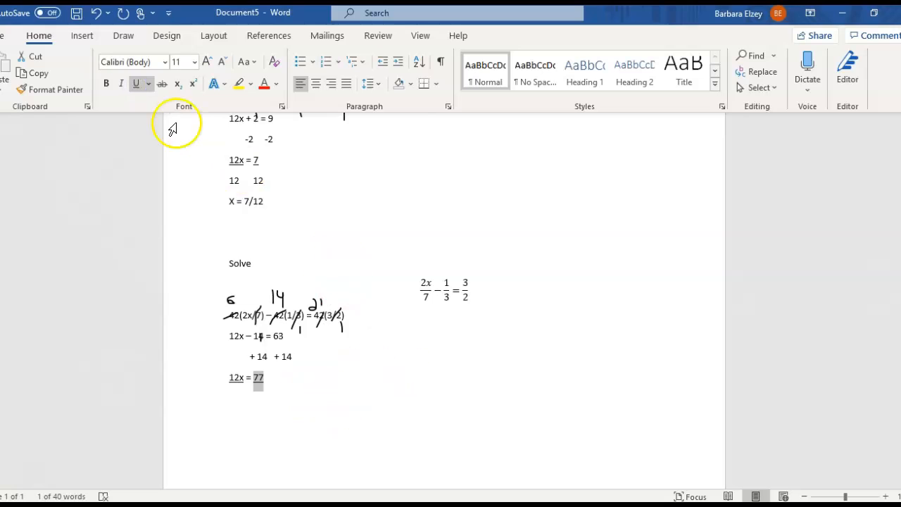
mouse_move(431, 319)
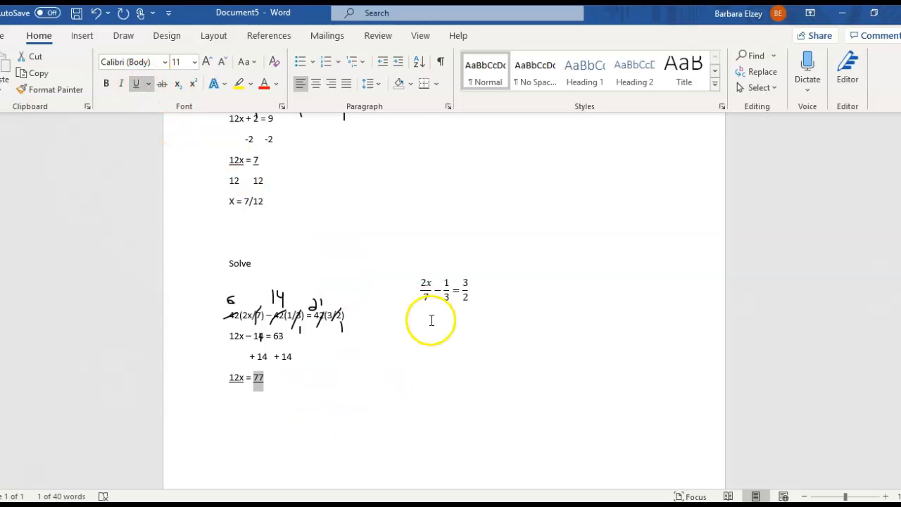
click(278, 378)
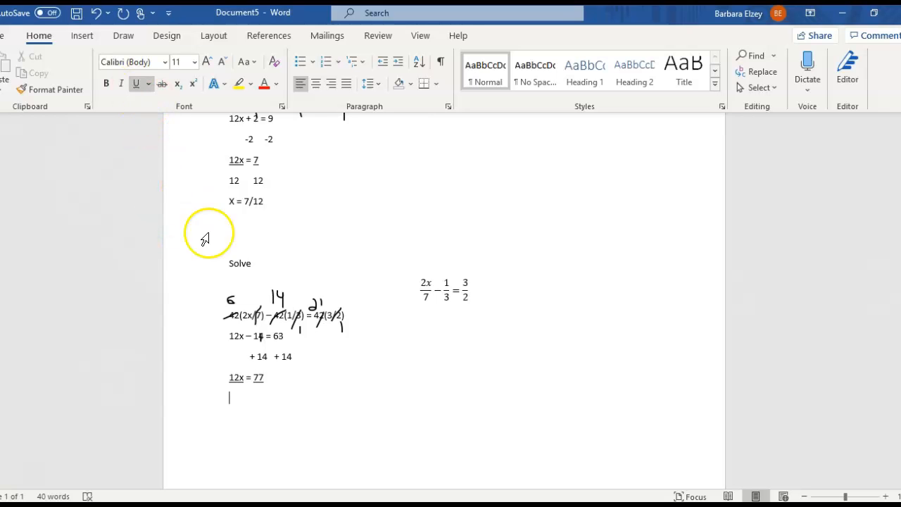
click(82, 35)
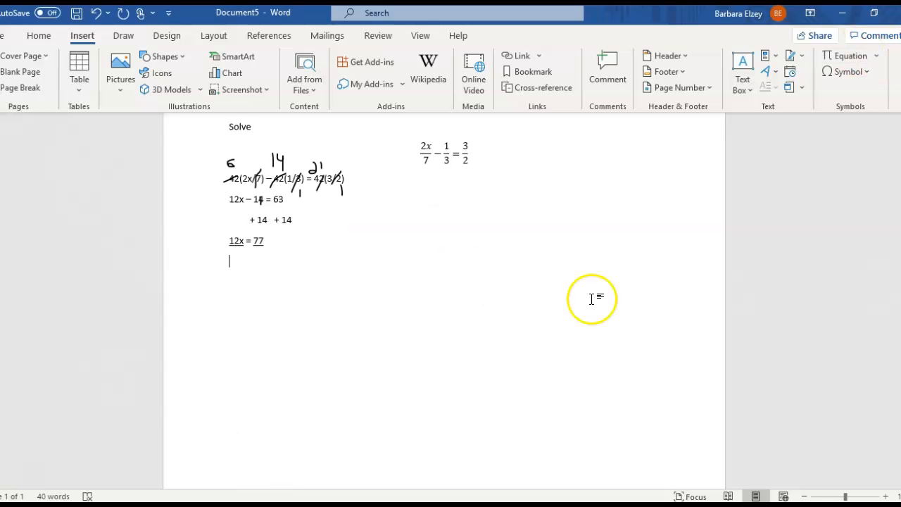
- Put 12 under both sides and type the answer X = 77/12
text(12)
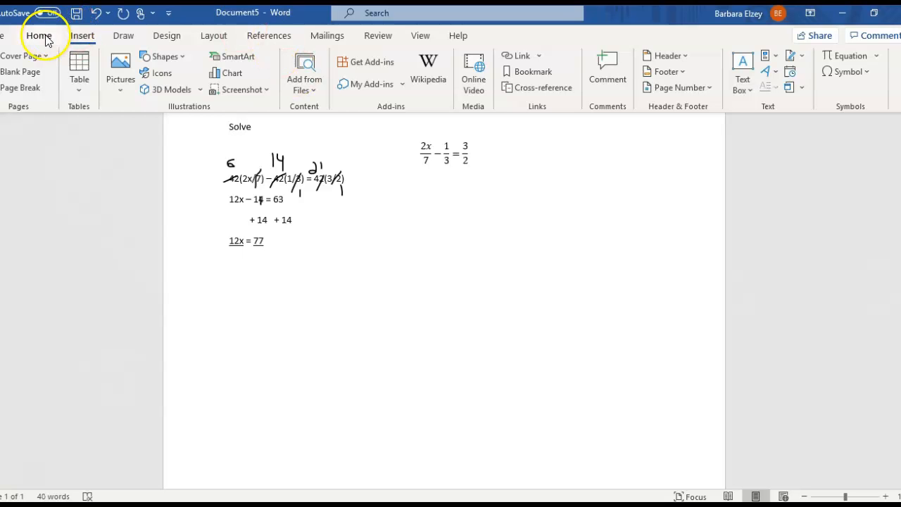
text(12)
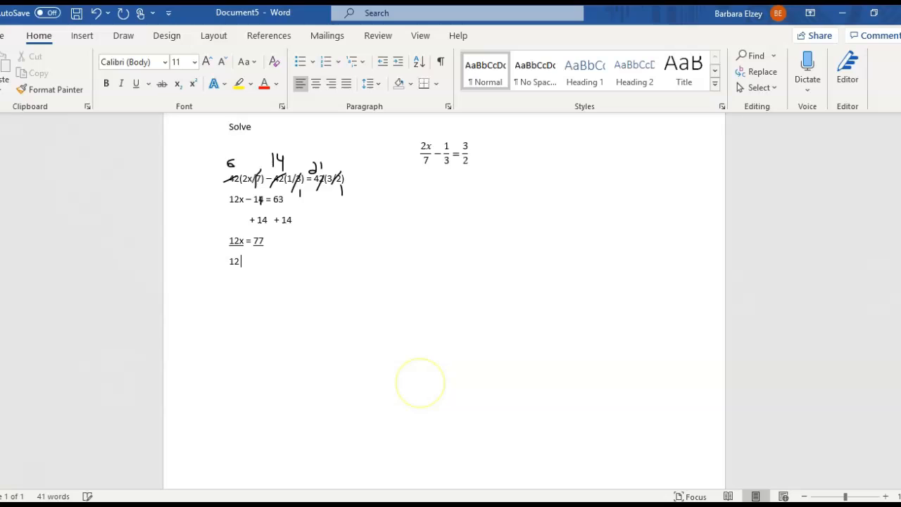
text(12)
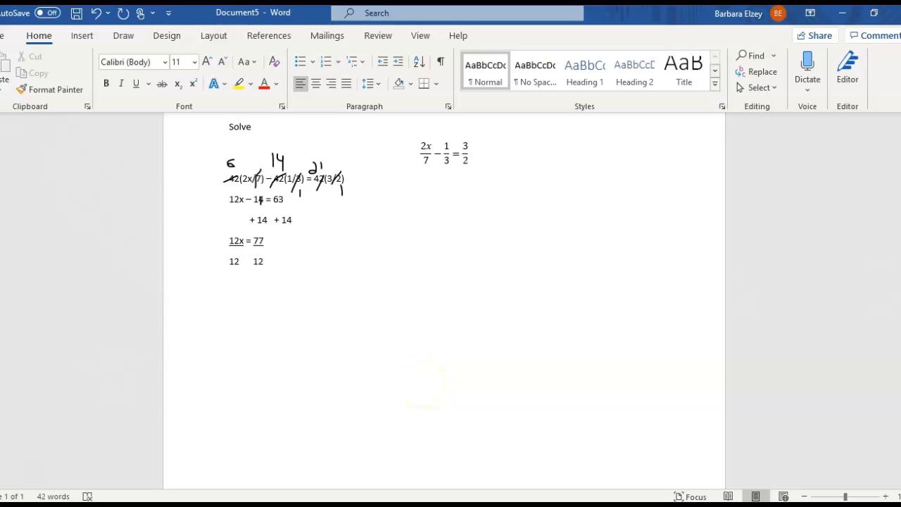
text(X =)
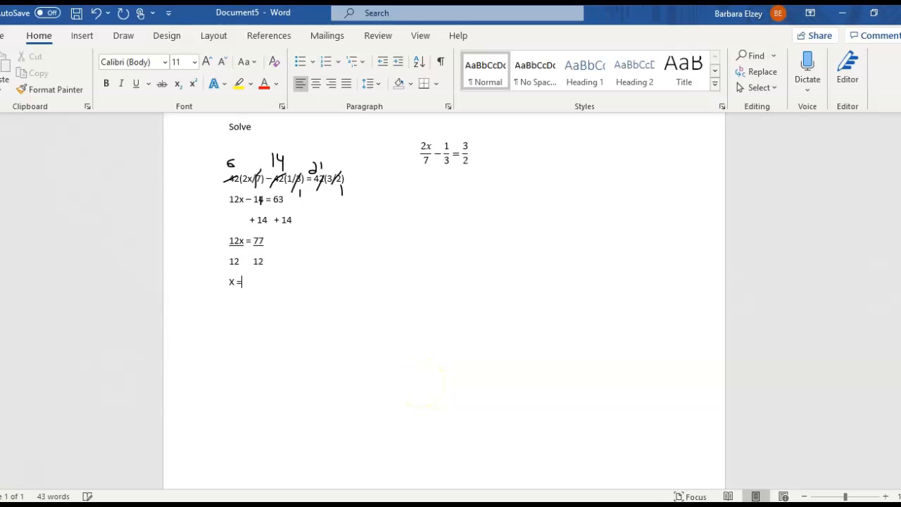
text(77/12)
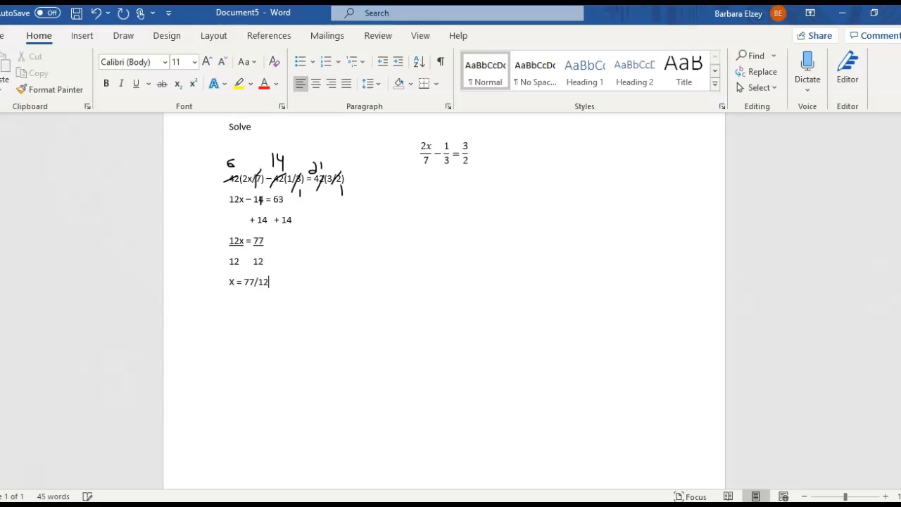